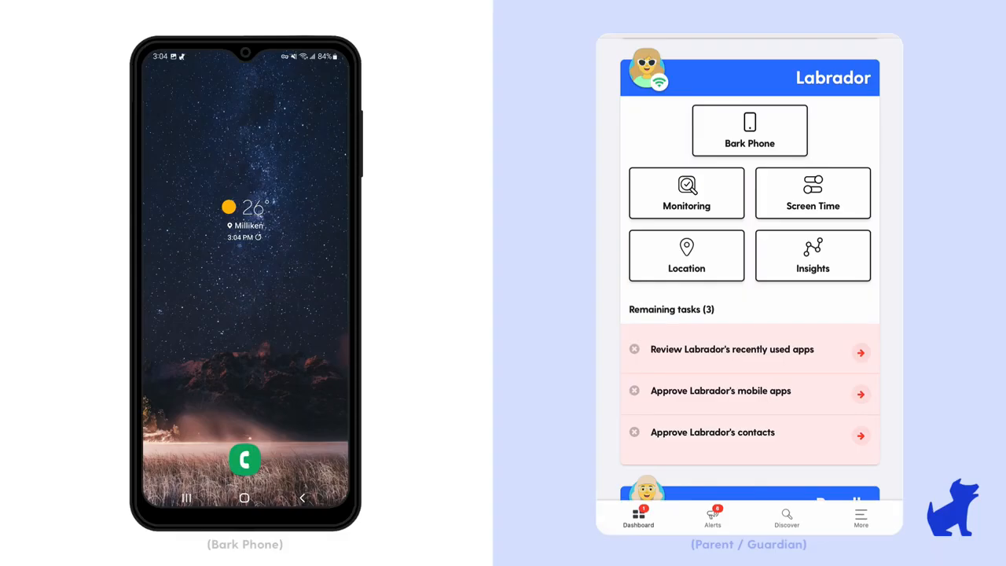
Open Labrador's default mobile app rules and scroll to the blocked Social Media apps.
{"action": "left_click", "coordinate": [749, 131]}
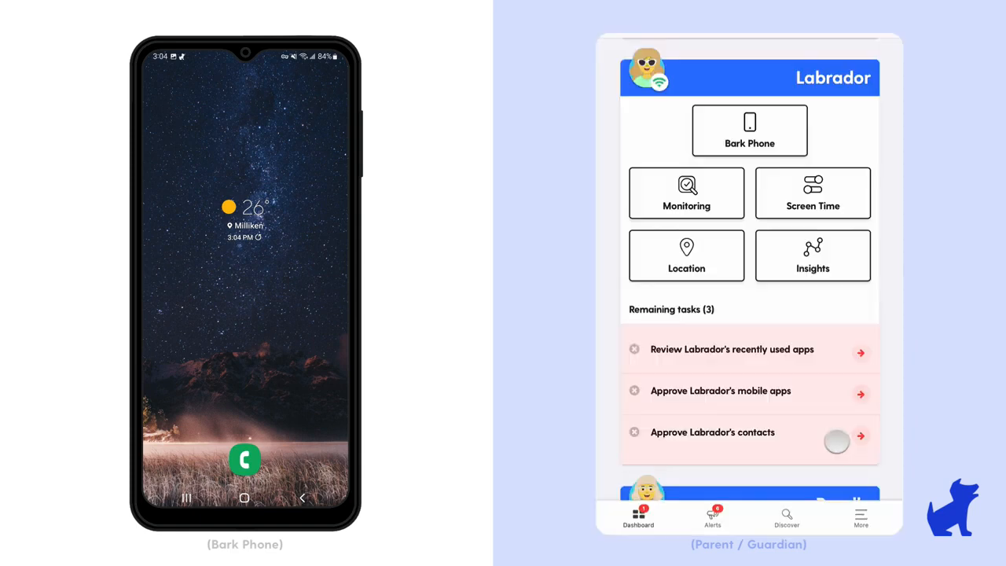
{"action": "left_click", "coordinate": [720, 391]}
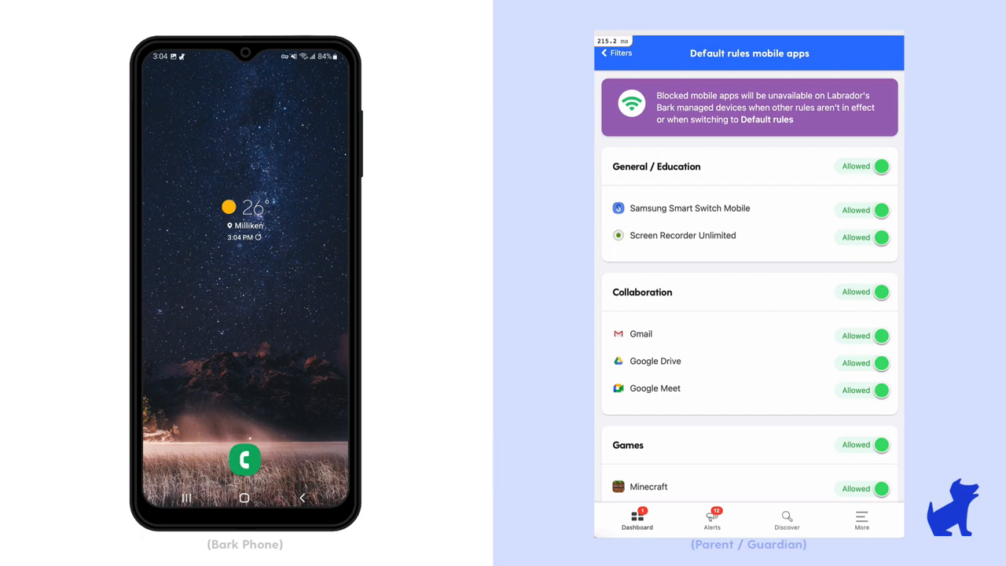
{"action": "scroll", "scroll_direction": "down", "scroll_amount": 3}
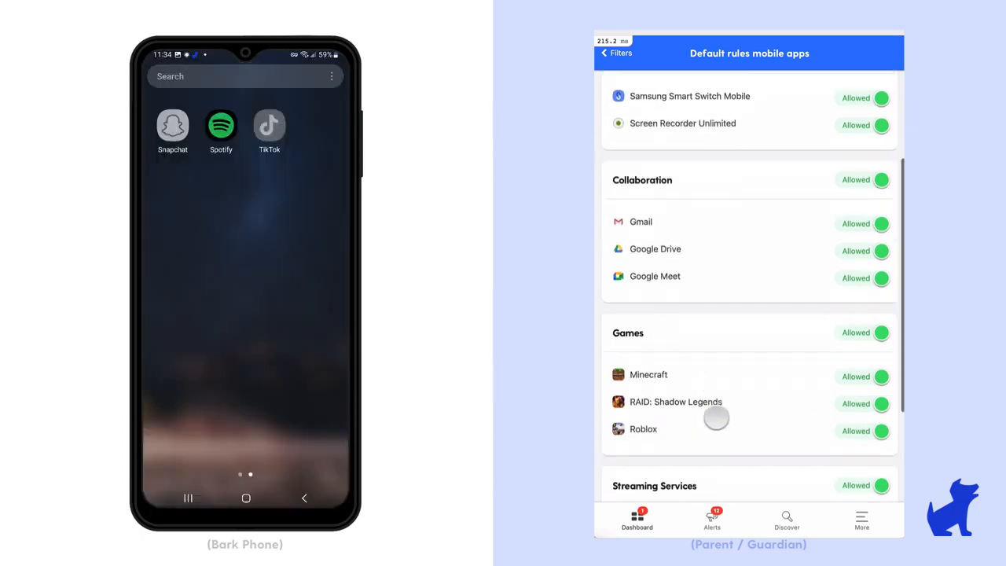
{"action": "scroll", "scroll_direction": "down", "scroll_amount": 3}
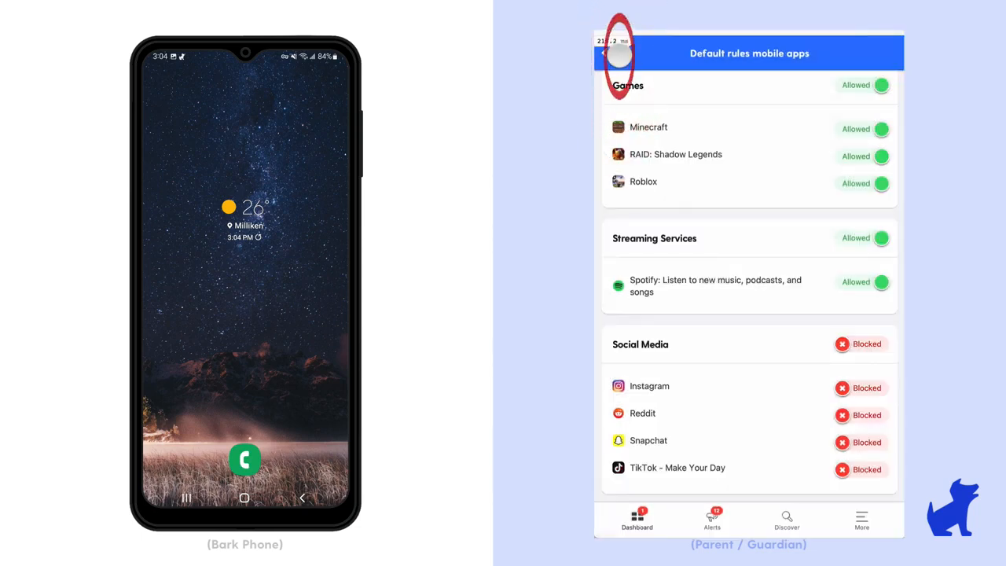
Go back from the mobile app rules to Labrador's dashboard.
{"action": "left_click", "coordinate": [604, 53]}
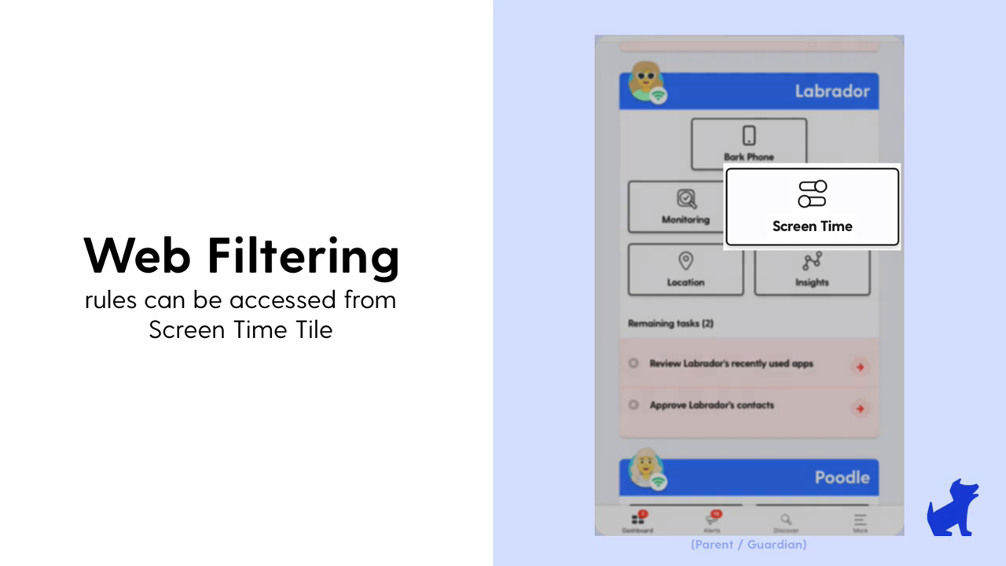
Open the default web filter rules showing Sexual Content and Social Media blocked.
{"action": "left_click", "coordinate": [811, 207]}
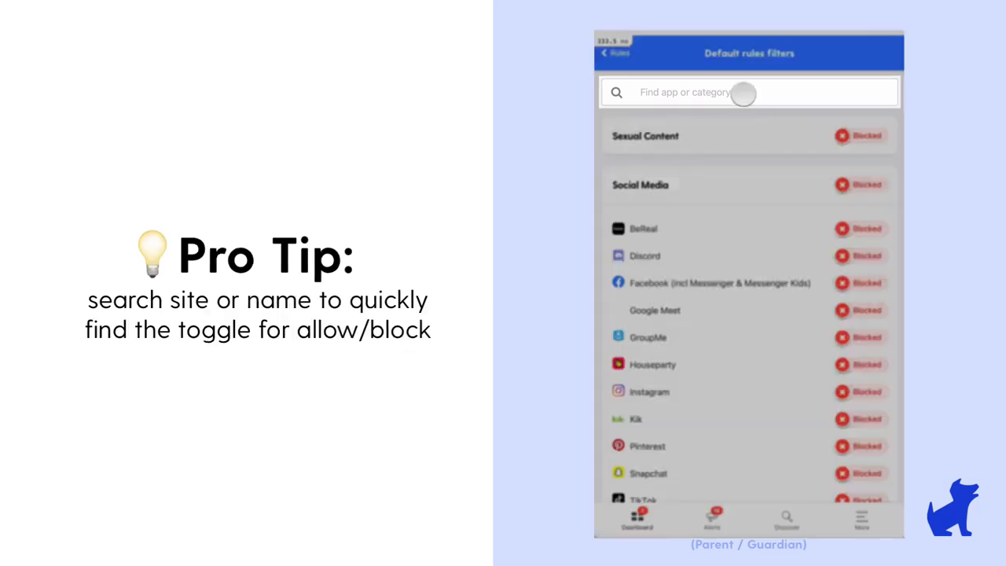
Search filters for 'minecraft' and allow the Minecraft app, leaving Minecraft Online blocked.
{"action": "type", "text": "minecraft"}
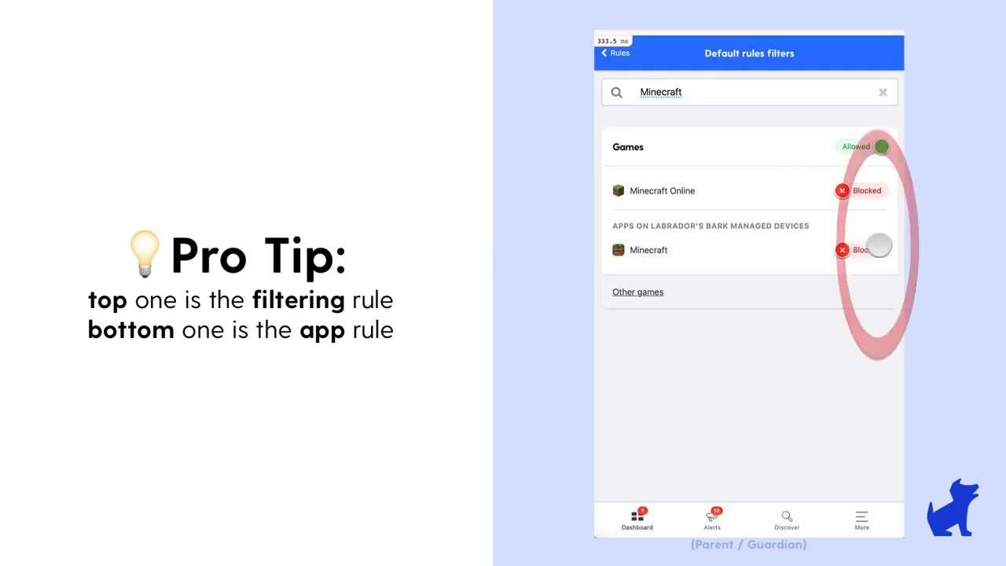
{"action": "left_click", "coordinate": [882, 250]}
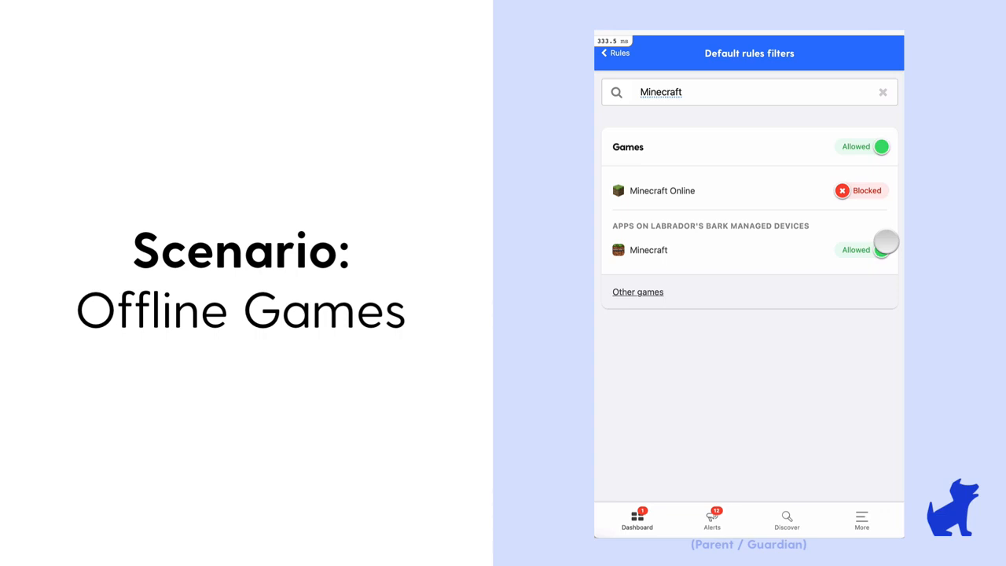